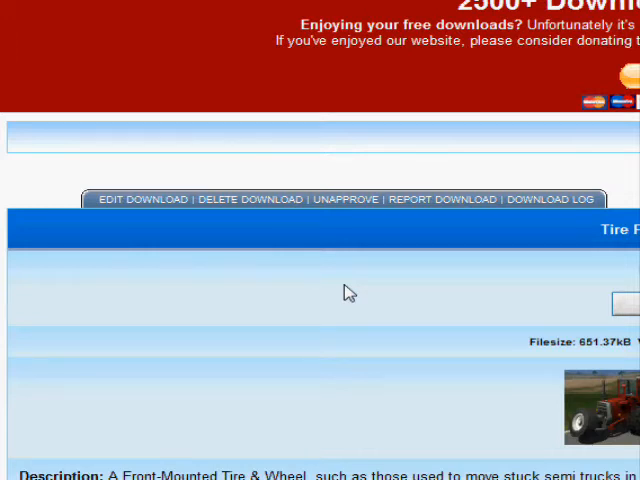
- Download the Tire Pusher mod from its page and save the archive to the computer
{"action": "scroll", "scroll_direction": "down", "scroll_amount": 3}
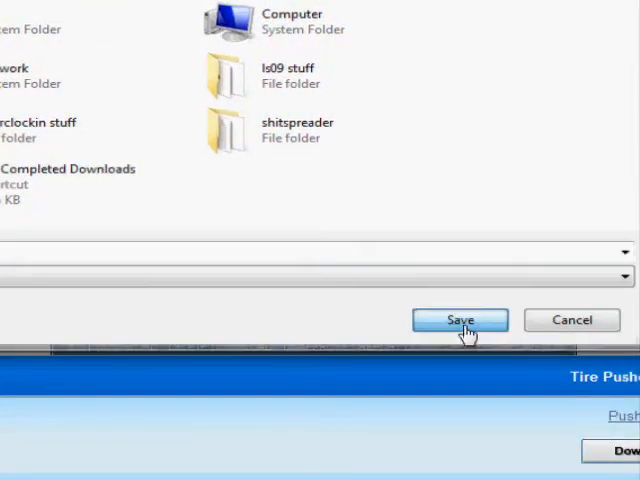
{"action": "left_click", "coordinate": [460, 320]}
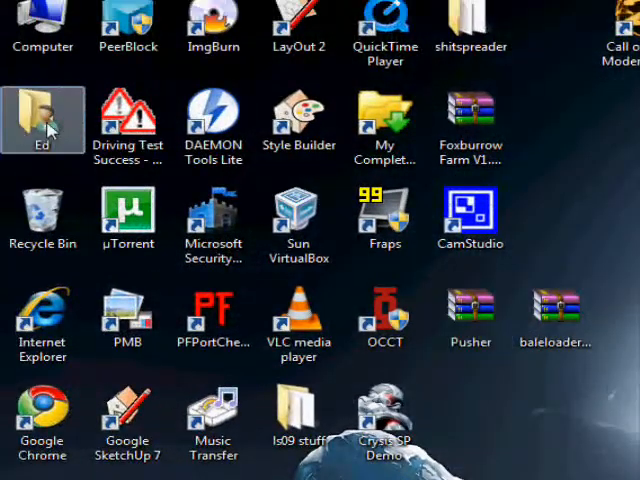
- Browse from the user folder through My Games to FarmingSimulator2009 and look through its mods folder
{"action": "double_click", "coordinate": [42, 118]}
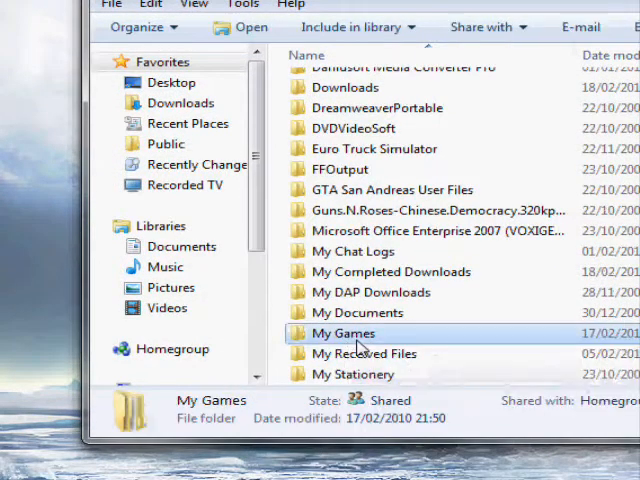
{"action": "double_click", "coordinate": [344, 332]}
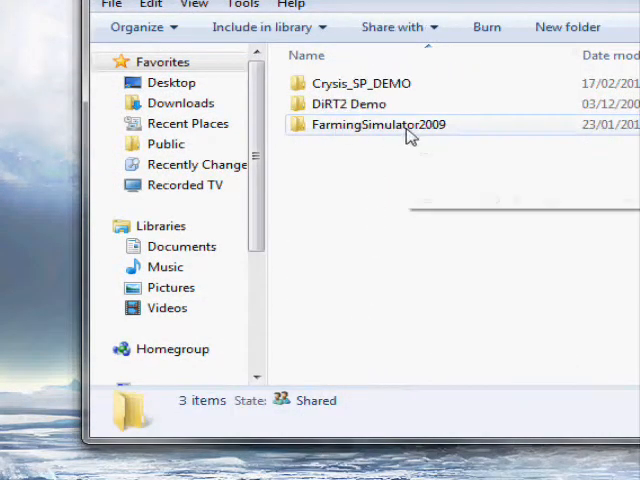
{"action": "mouse_move", "coordinate": [380, 134]}
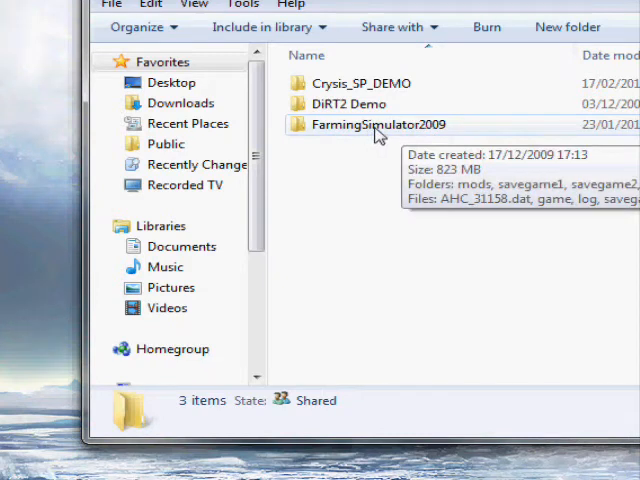
{"action": "double_click", "coordinate": [378, 124]}
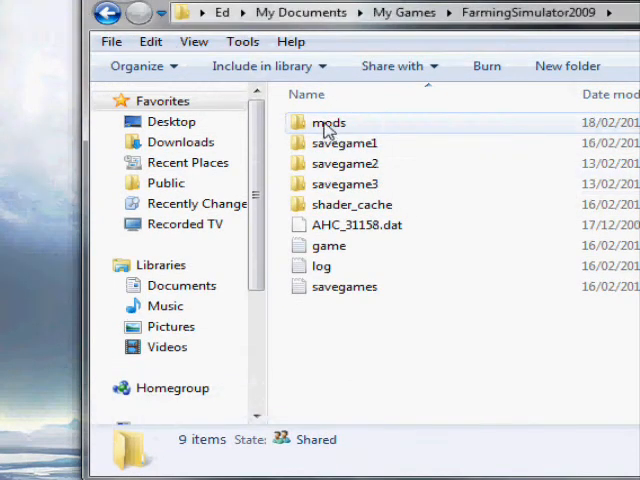
{"action": "double_click", "coordinate": [328, 122]}
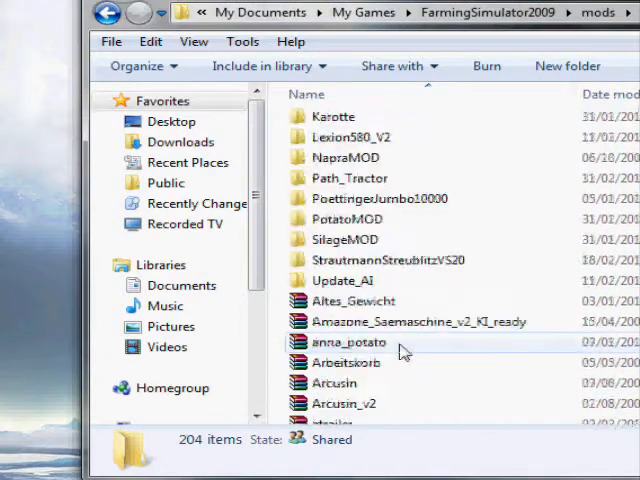
{"action": "scroll", "scroll_direction": "down", "scroll_amount": 3}
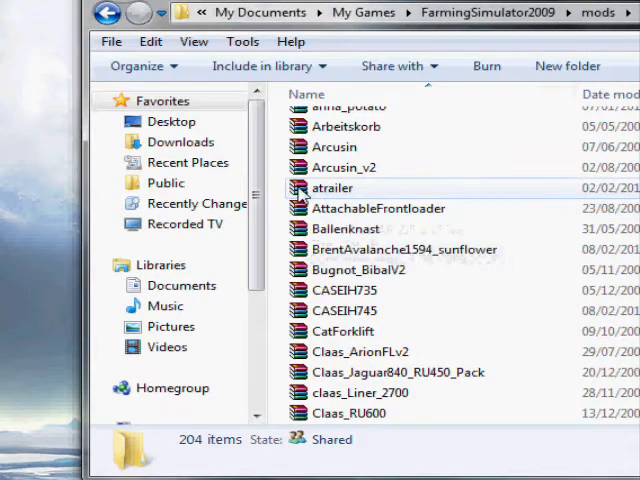
{"action": "scroll", "scroll_direction": "down", "scroll_amount": 3}
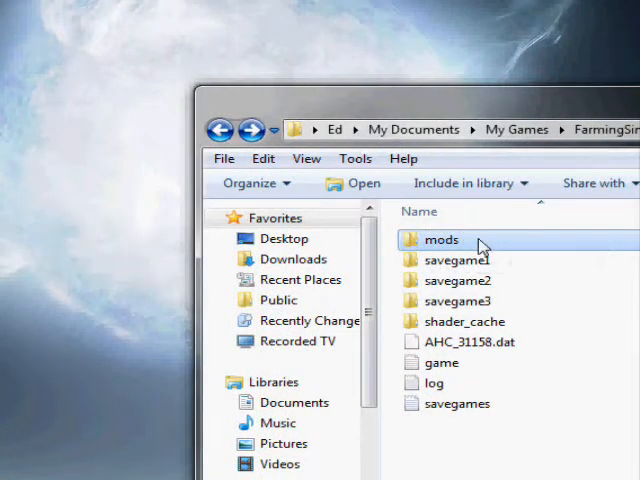
- Locate the Pusher WinRAR ZIP archive inside the mods folder, now holding 205 items
{"action": "double_click", "coordinate": [442, 240]}
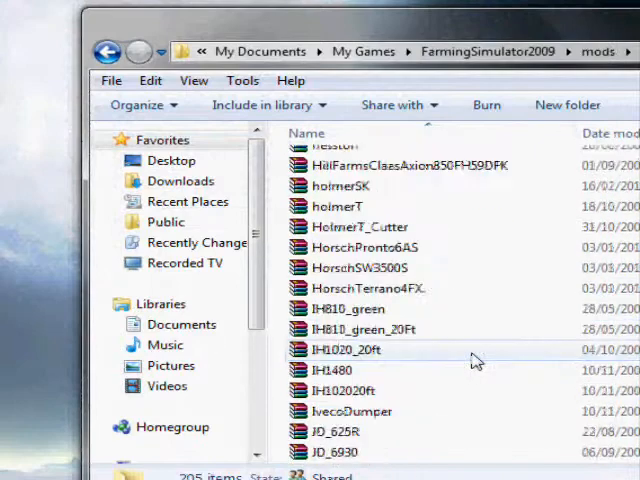
{"action": "scroll", "scroll_direction": "down", "scroll_amount": 3}
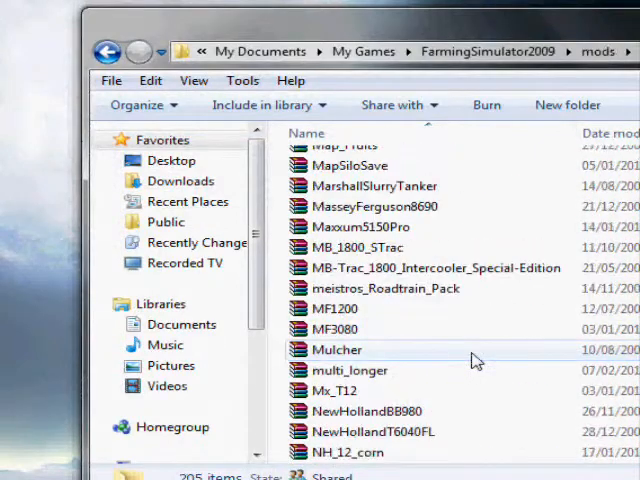
{"action": "scroll", "scroll_direction": "down", "scroll_amount": 3}
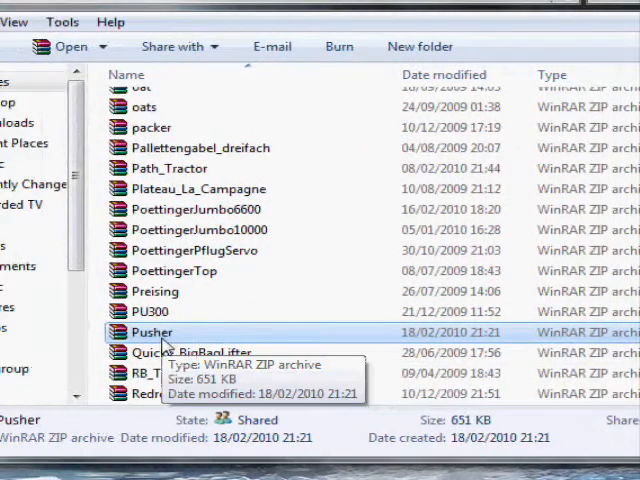
{"action": "mouse_move", "coordinate": [192, 332]}
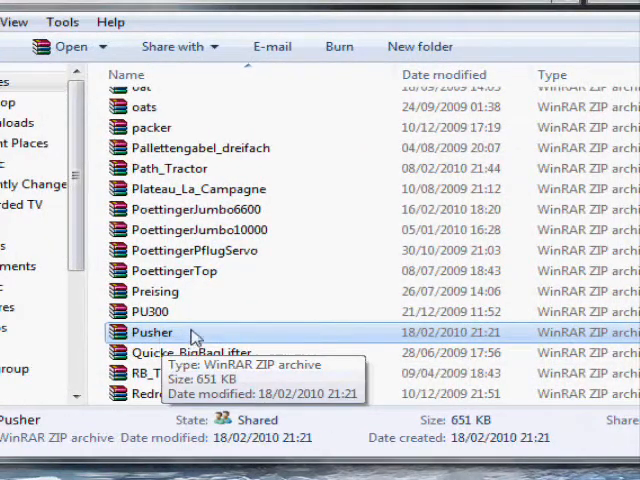
{"action": "mouse_move", "coordinate": [210, 138]}
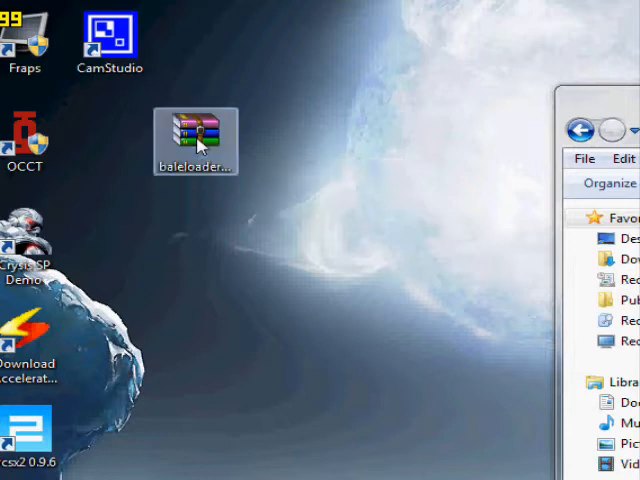
- View baleloaderattachments.rar in WinRAR, listing the Gebistorf and two Quicke zips, and choose Extract Here
{"action": "double_click", "coordinate": [196, 140]}
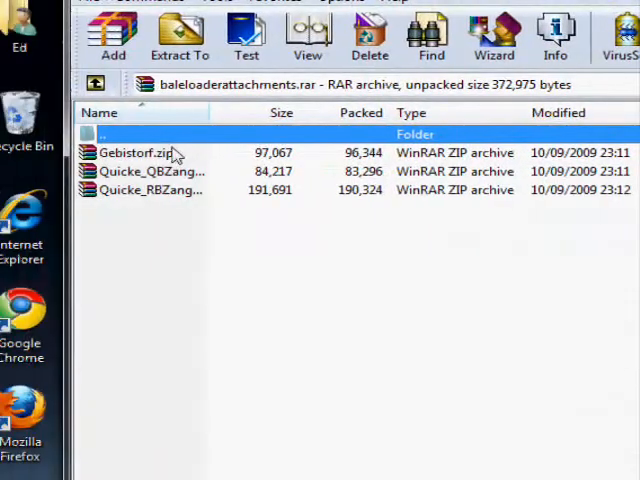
{"action": "mouse_move", "coordinate": [456, 162]}
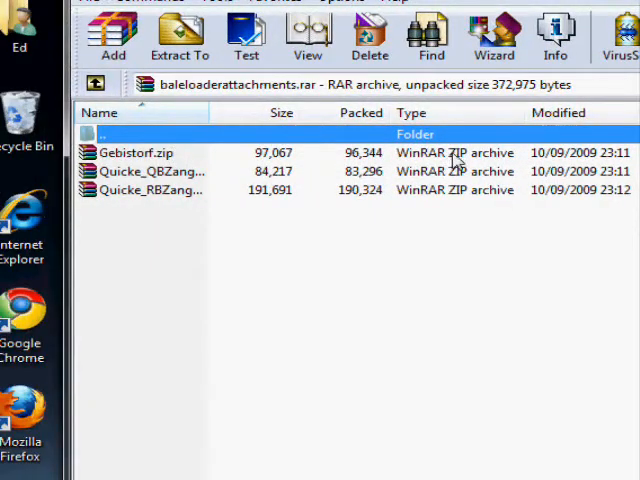
{"action": "mouse_move", "coordinate": [456, 204]}
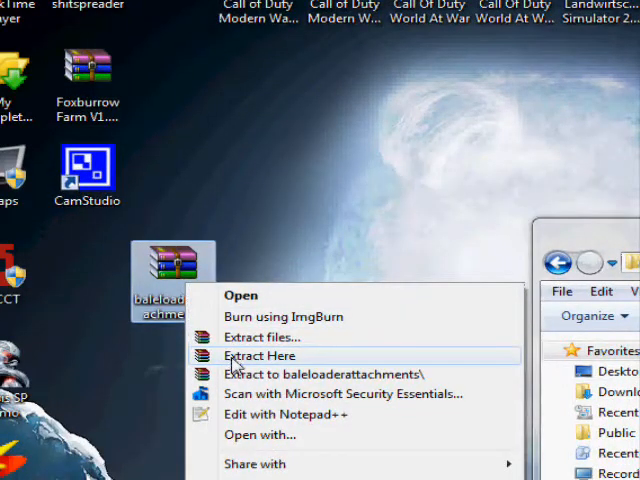
{"action": "left_click", "coordinate": [258, 356]}
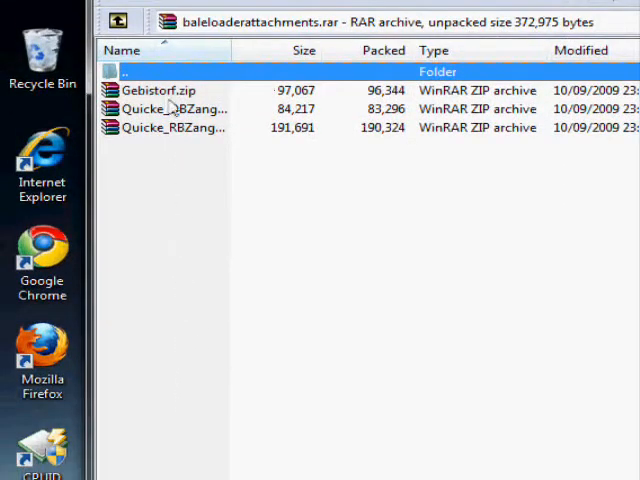
- Extract the three attachment zips into a baleloaderattachments folder with the default path
{"action": "left_click", "coordinate": [200, 130]}
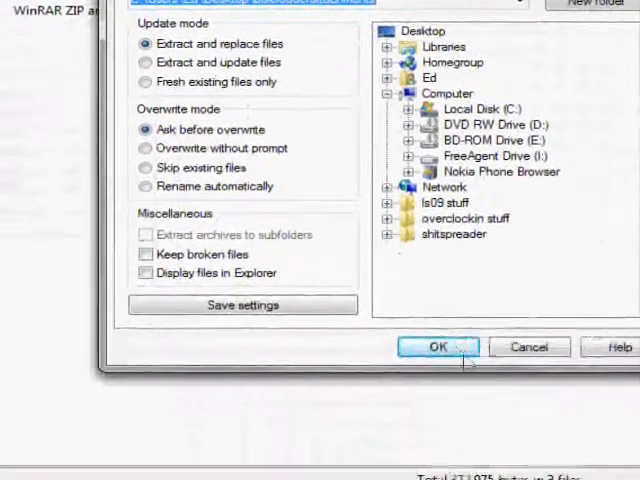
{"action": "left_click", "coordinate": [438, 346]}
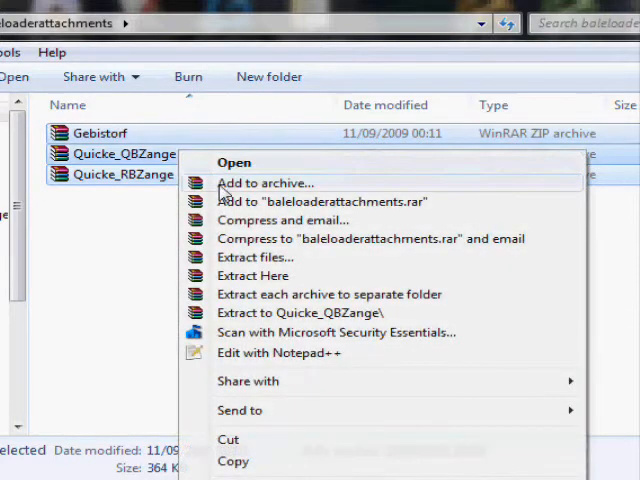
- Pack the extracted attachment files into a new ZIP-format baleloaderattachments.zip archive
{"action": "left_click", "coordinate": [264, 184]}
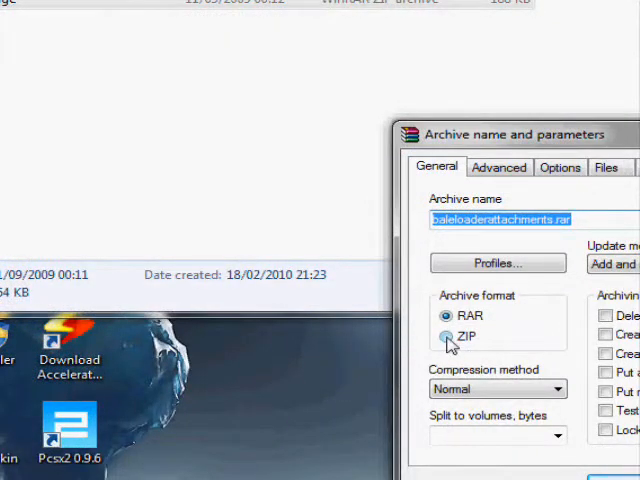
{"action": "left_click", "coordinate": [448, 336]}
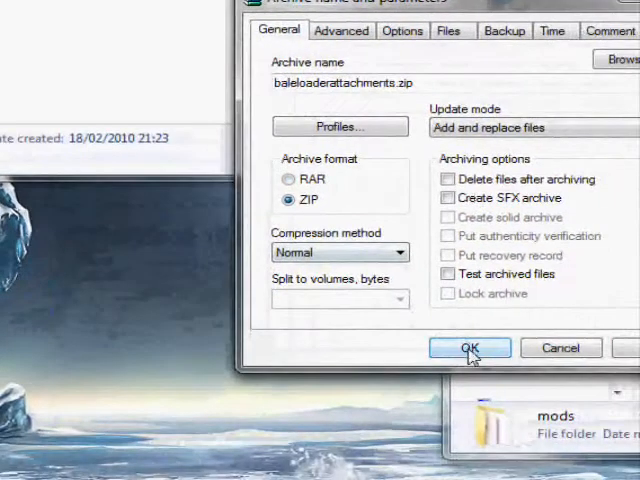
{"action": "left_click", "coordinate": [468, 348]}
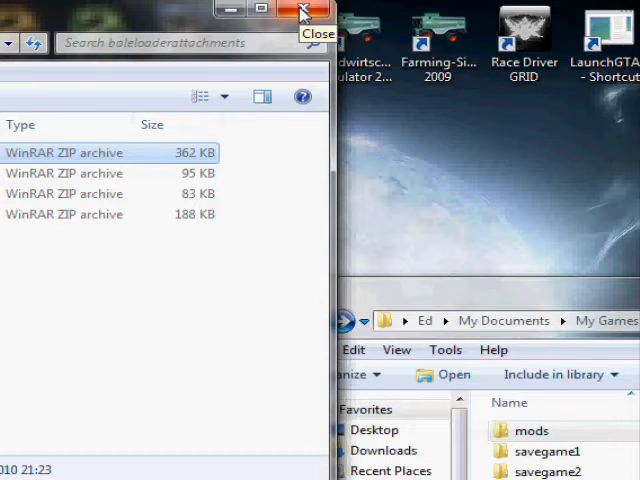
- Close the baleloaderattachments folder window, leaving the desktop and game folder window
{"action": "left_click", "coordinate": [302, 8]}
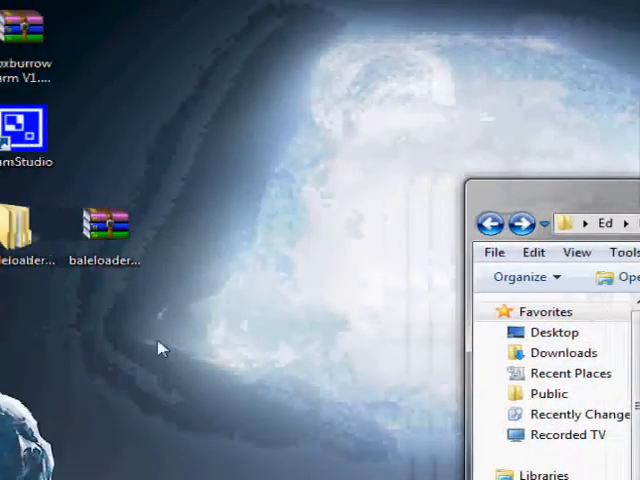